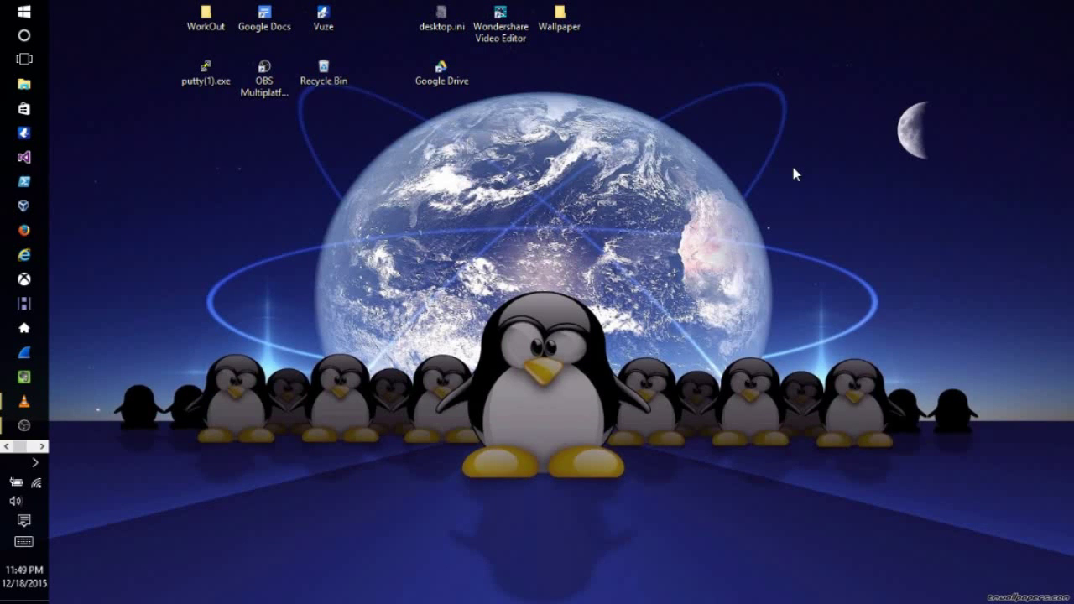
mouse_move(763, 151)
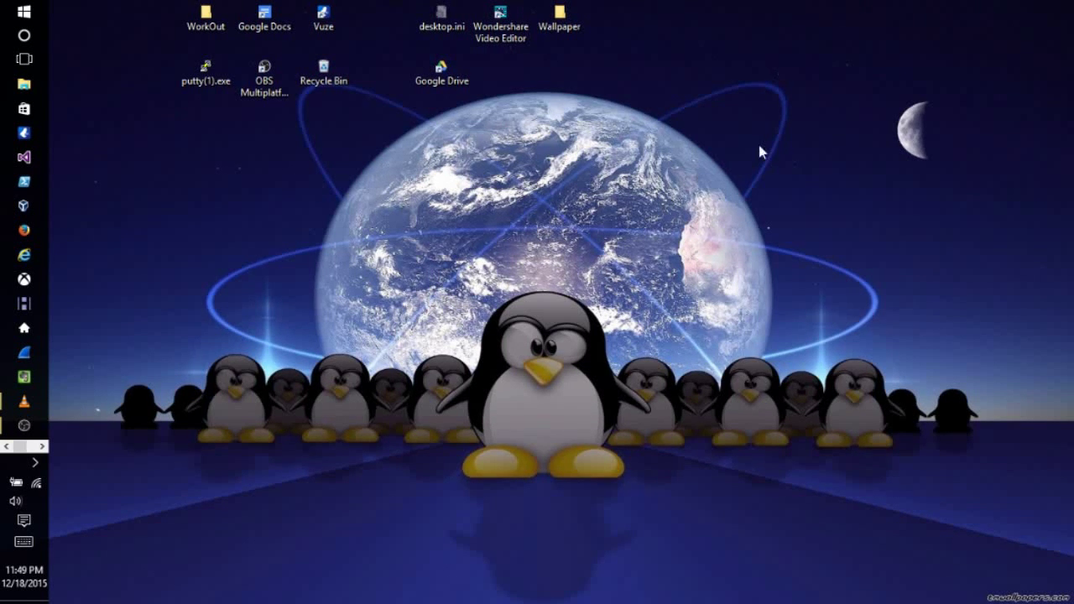
mouse_move(208, 376)
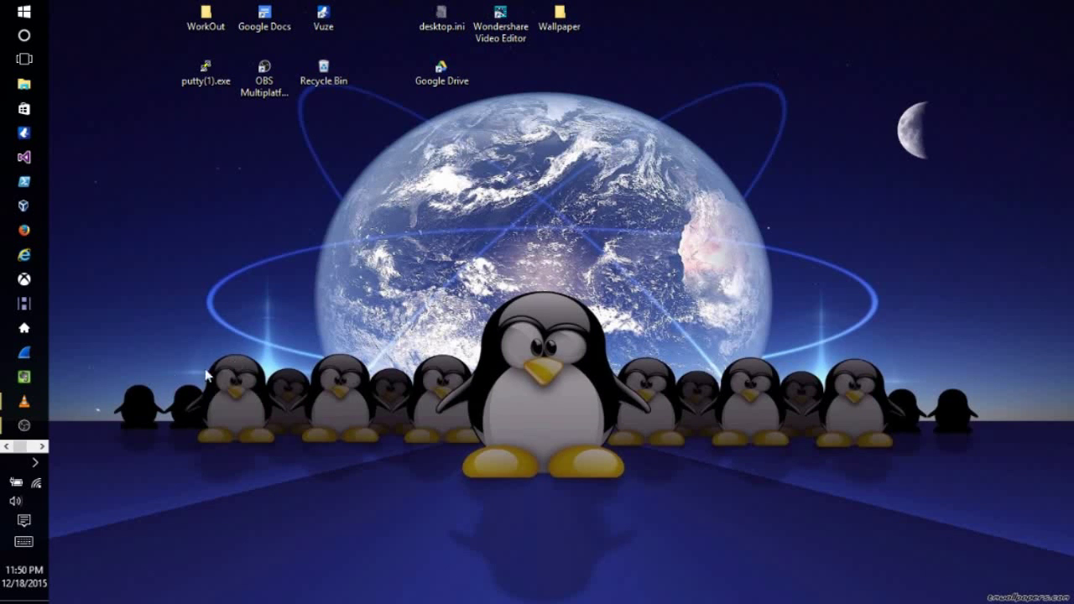
mouse_move(176, 385)
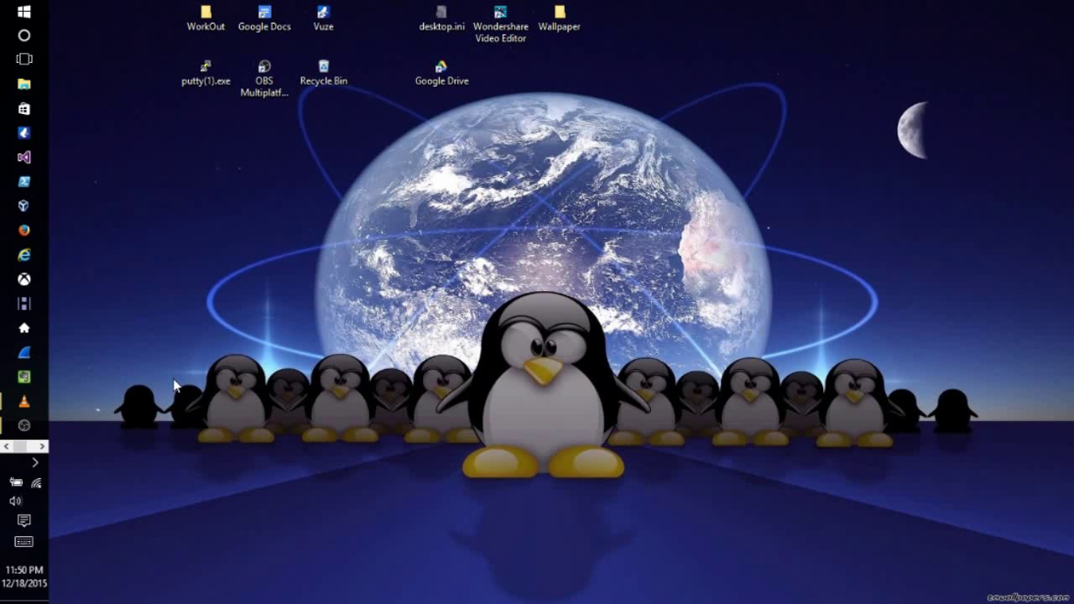
mouse_move(109, 411)
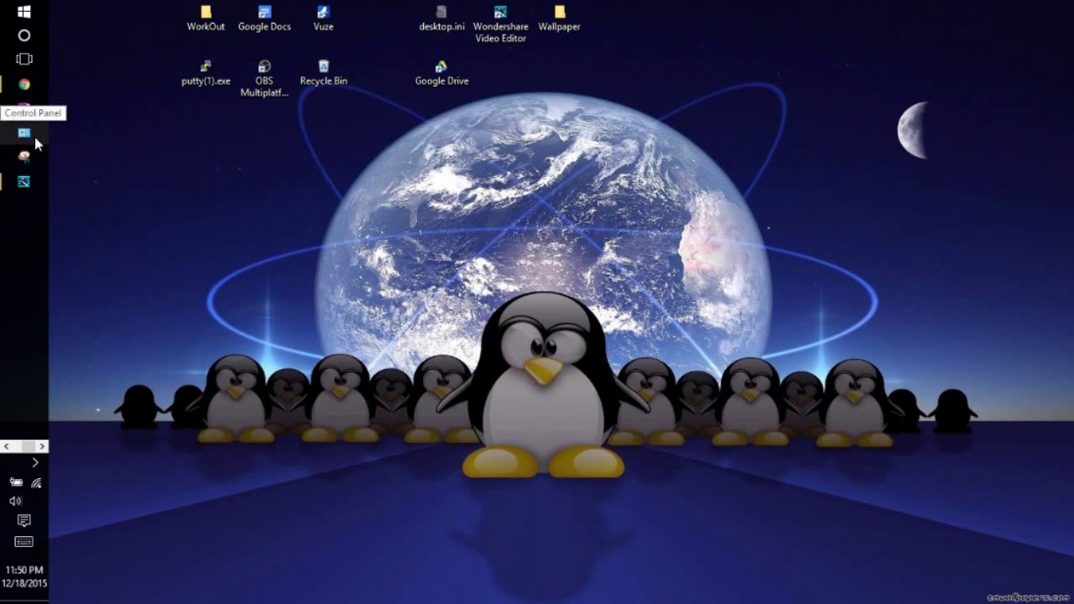
Reach the System Settings page for the power button and lid via Control Panel's Power Options
click(24, 134)
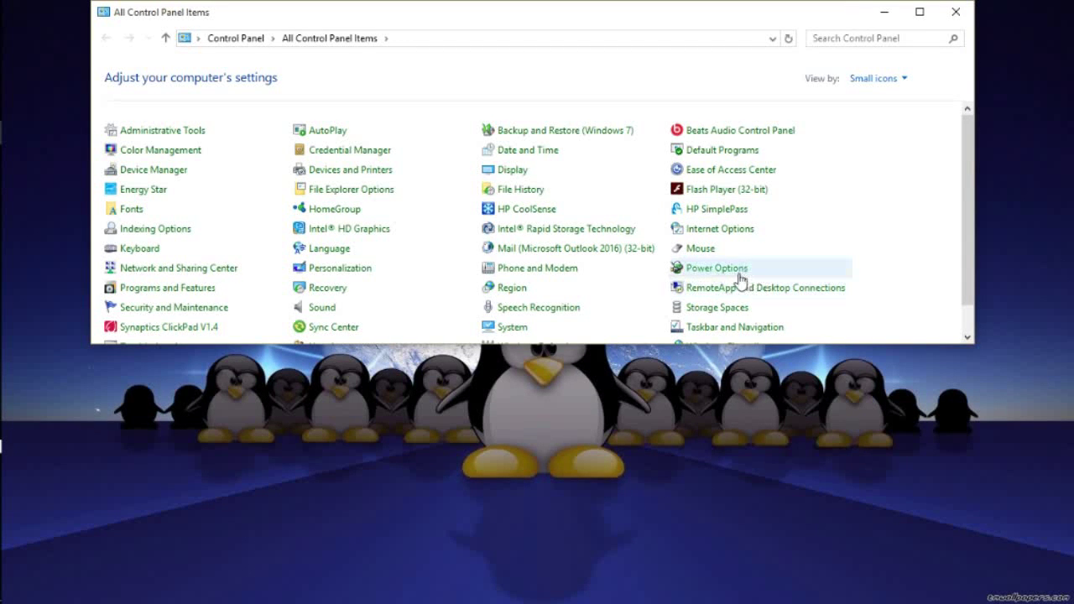
click(716, 268)
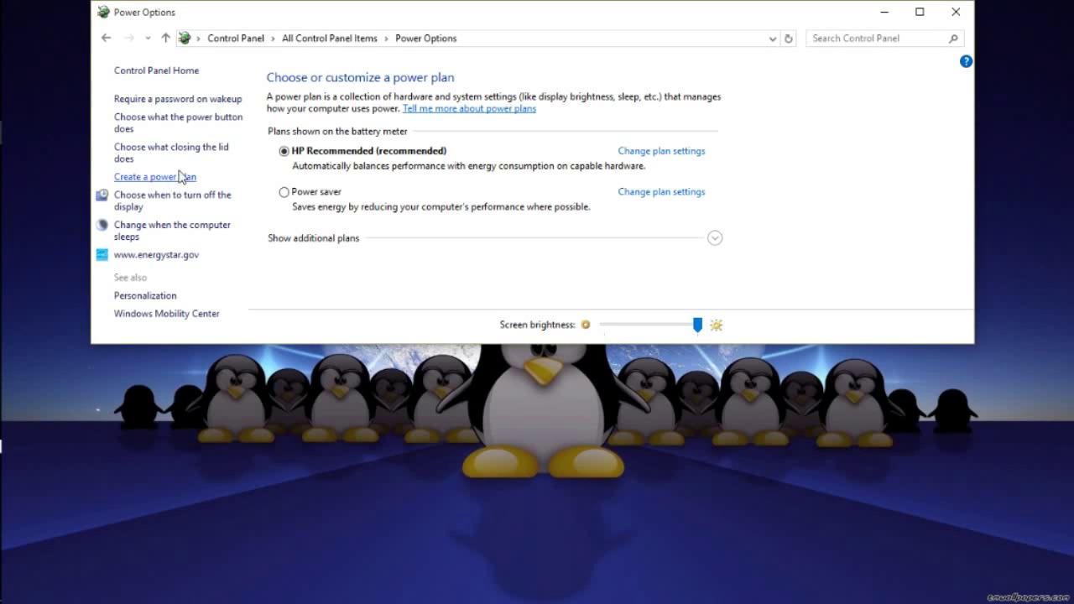
mouse_move(193, 123)
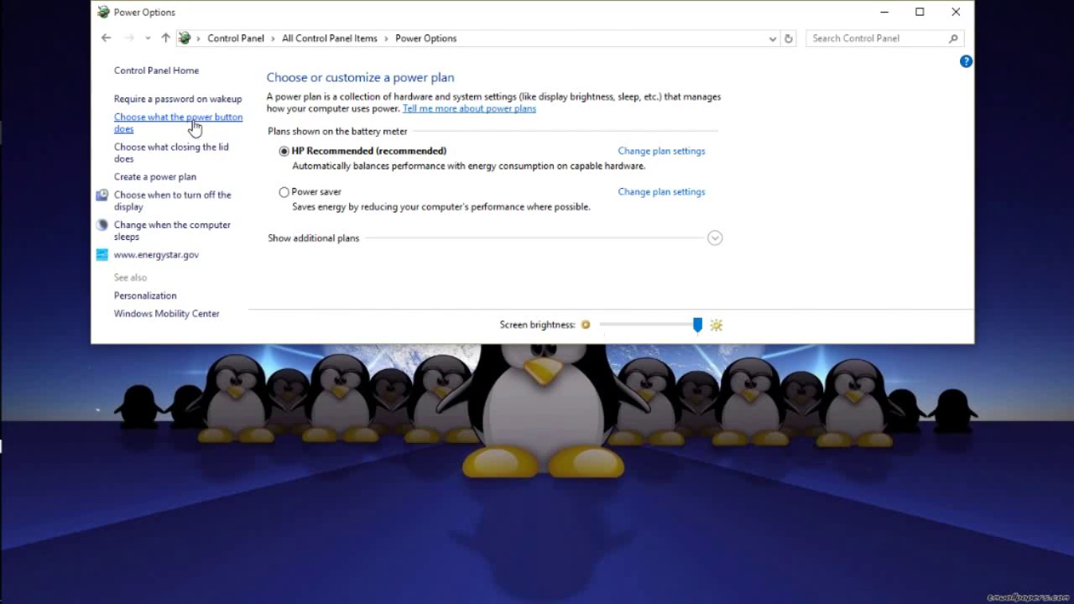
click(178, 123)
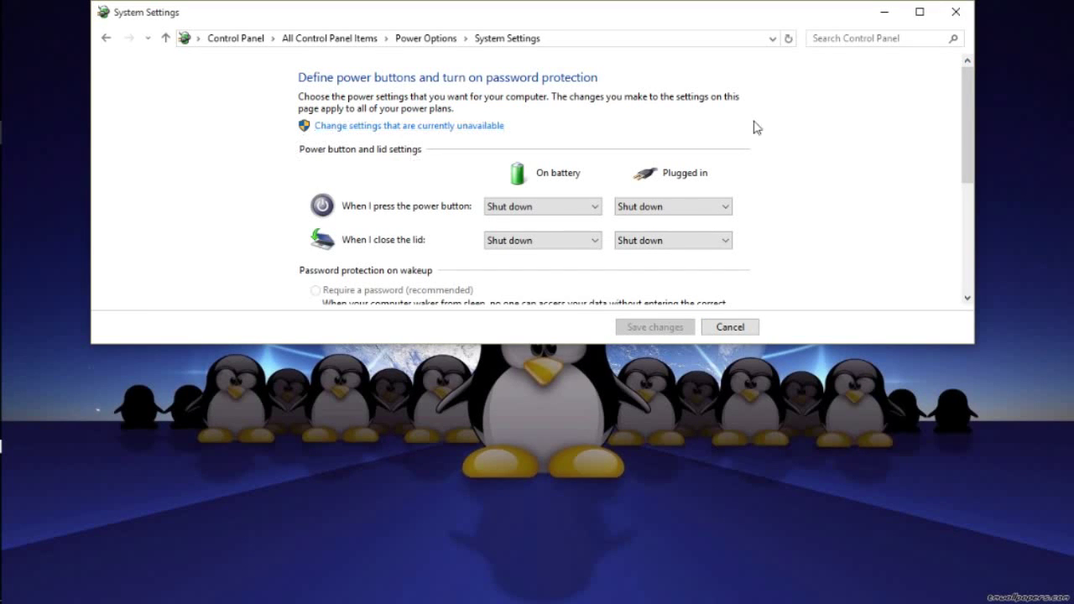
scroll(down, 3)
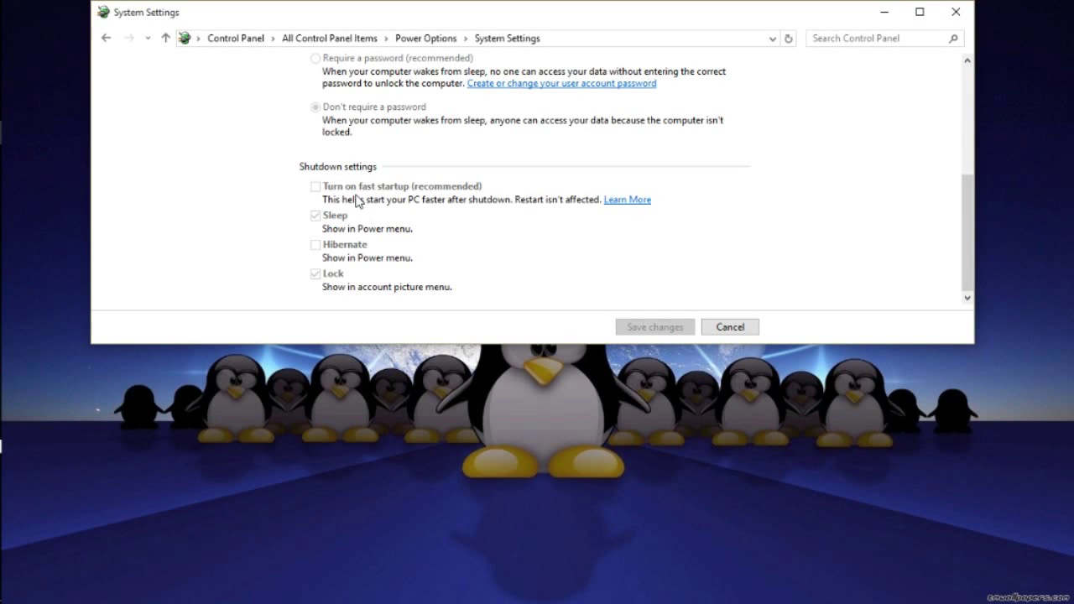
mouse_move(358, 198)
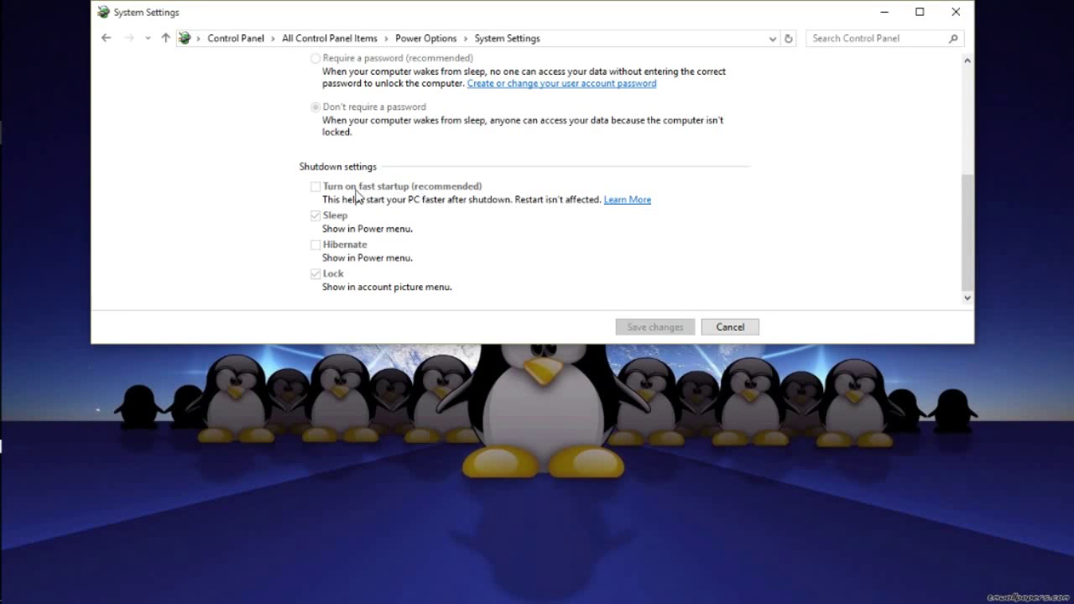
mouse_move(427, 211)
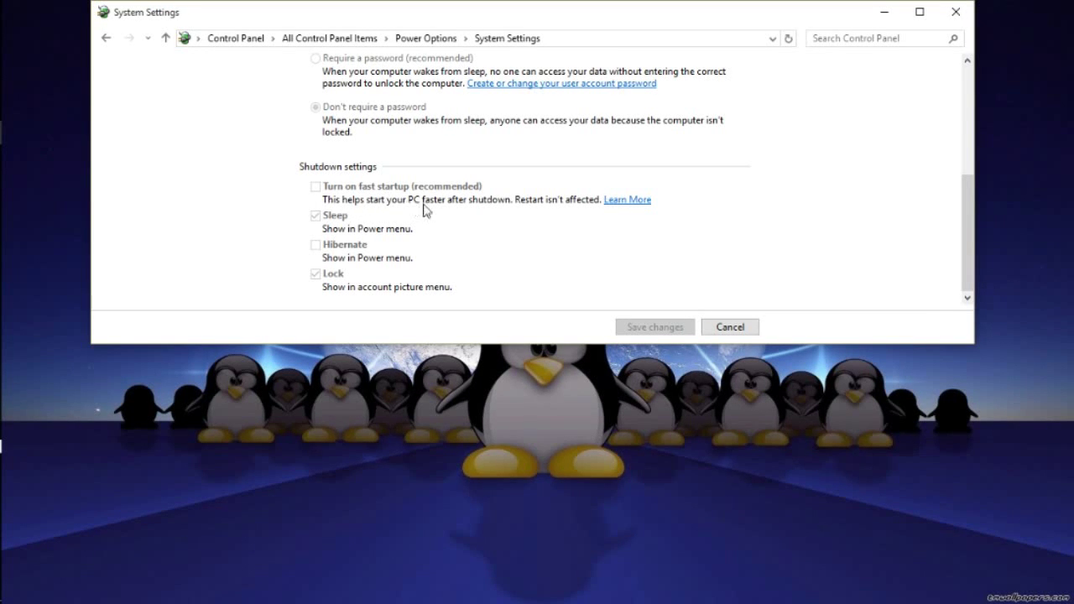
scroll(up, 3)
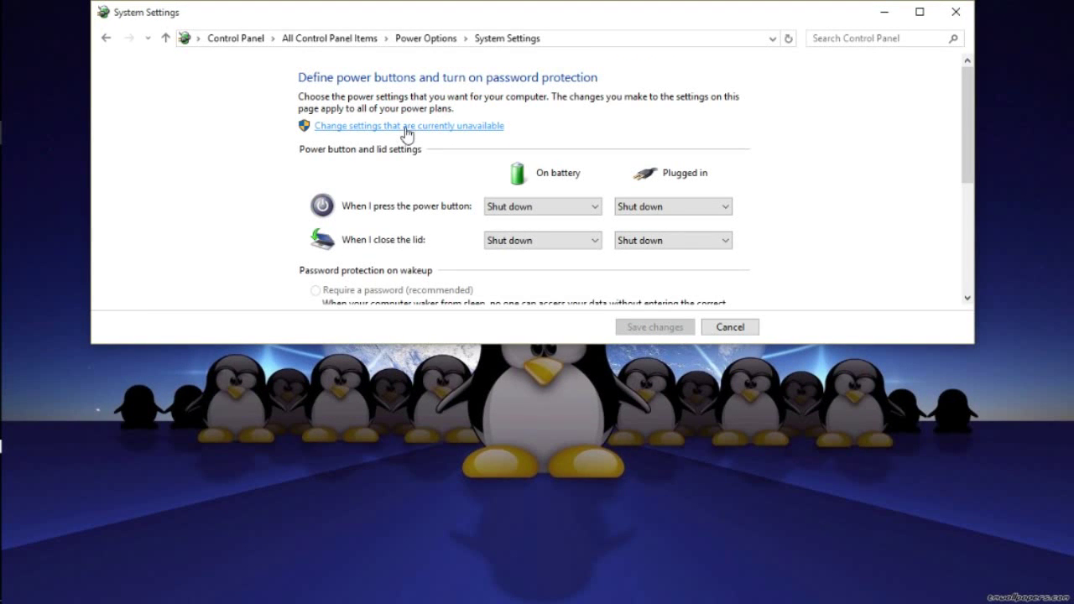
Unlock the greyed-out shutdown settings for editing and bring them into view
click(410, 124)
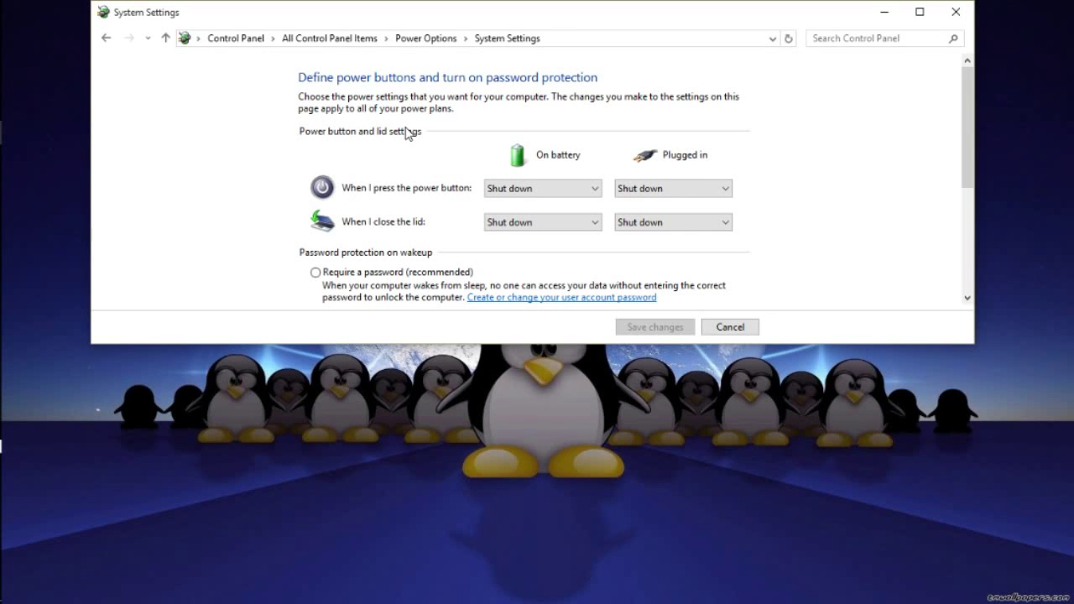
scroll(down, 3)
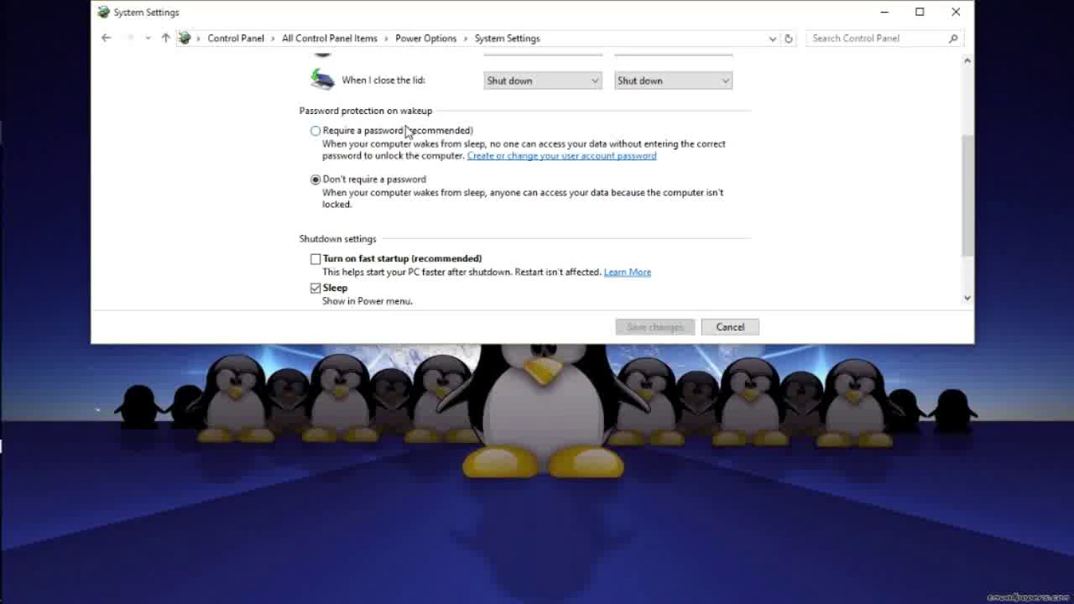
scroll(down, 3)
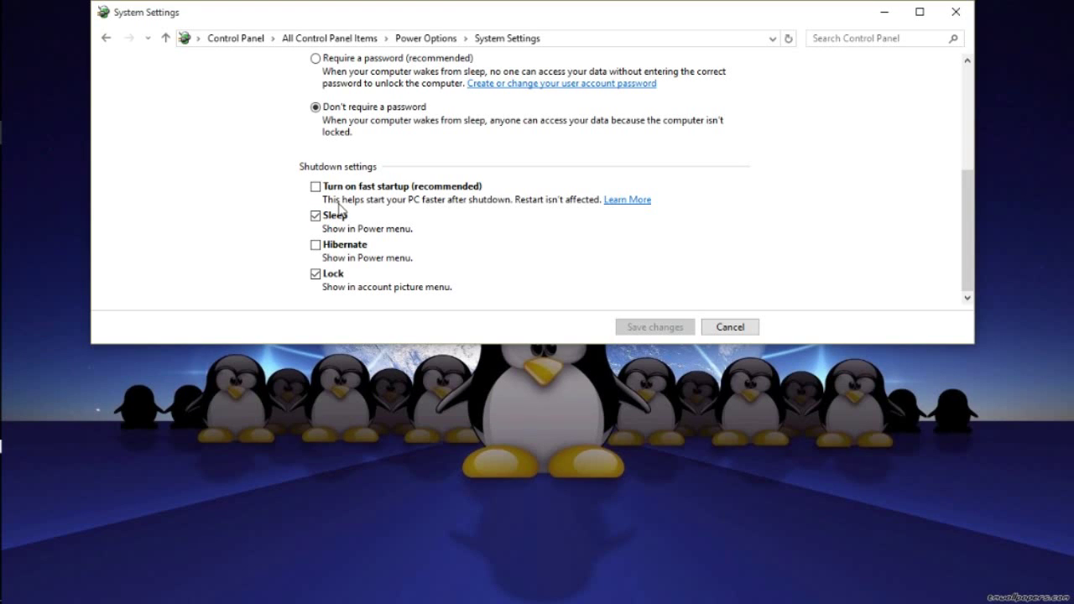
Toggle 'Turn on fast startup (recommended)' so it ends up unchecked
click(316, 186)
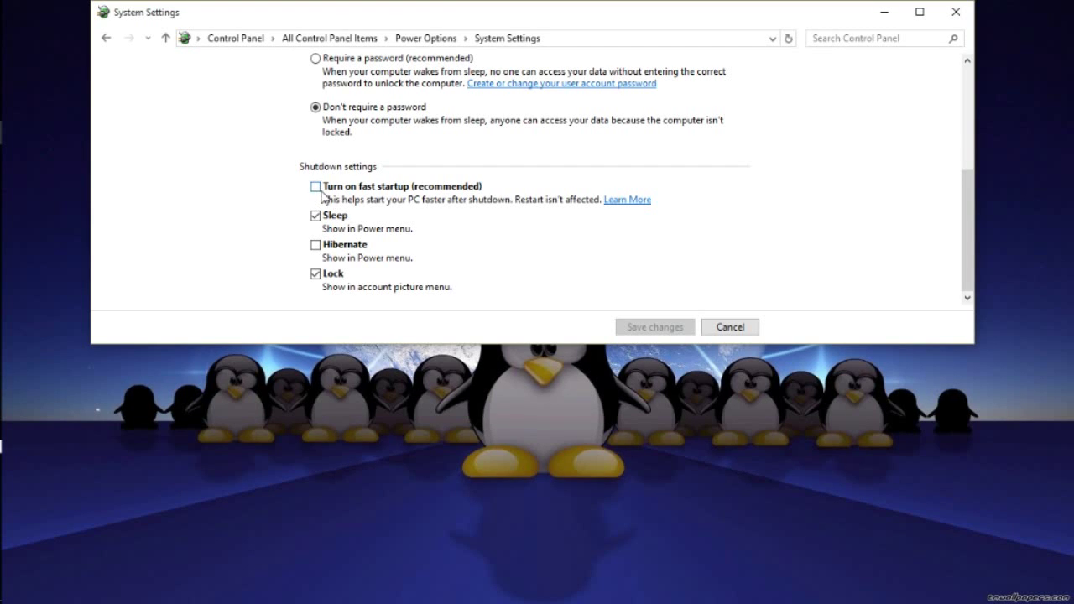
click(316, 186)
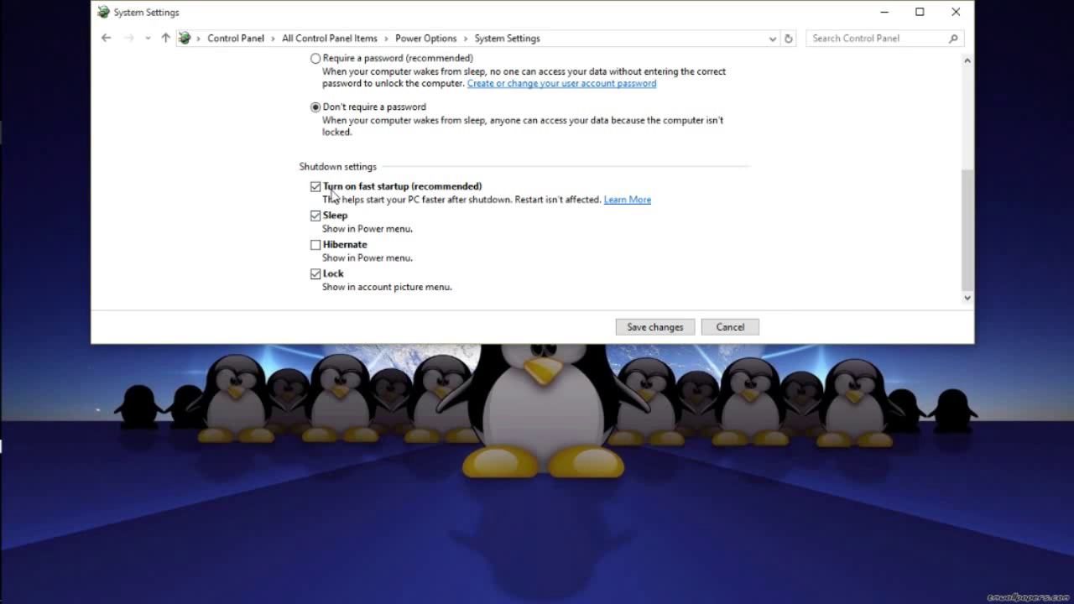
click(315, 187)
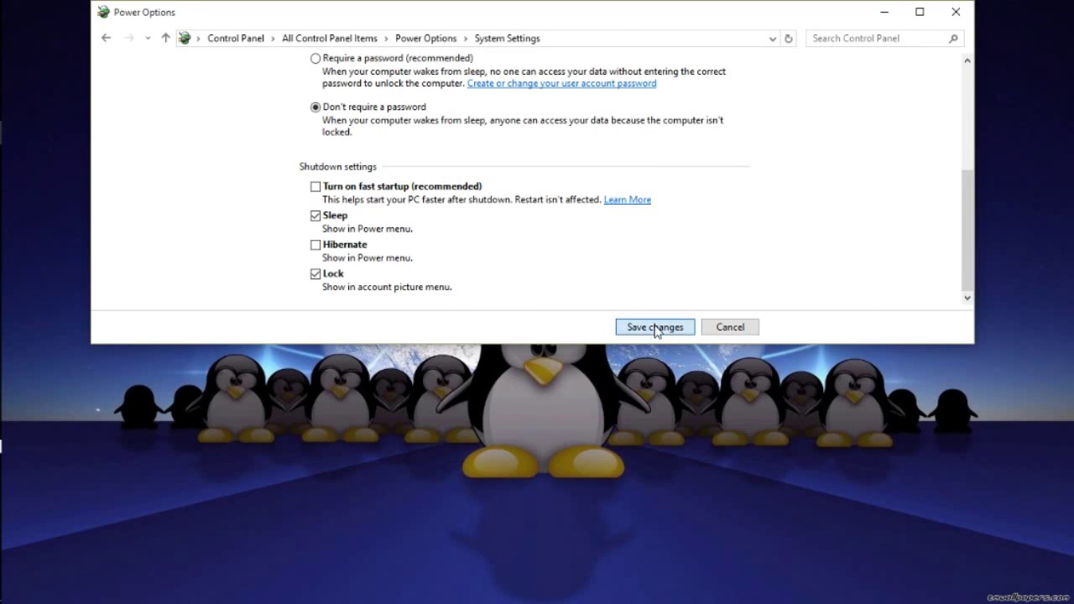
Save the shutdown settings with fast startup off and close Power Options
click(655, 325)
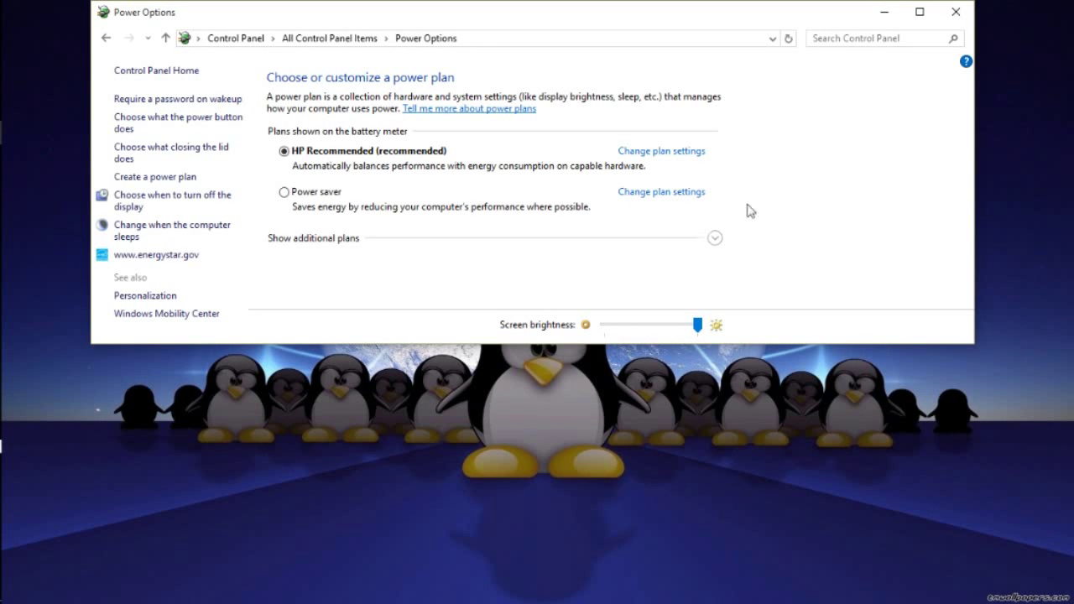
click(955, 12)
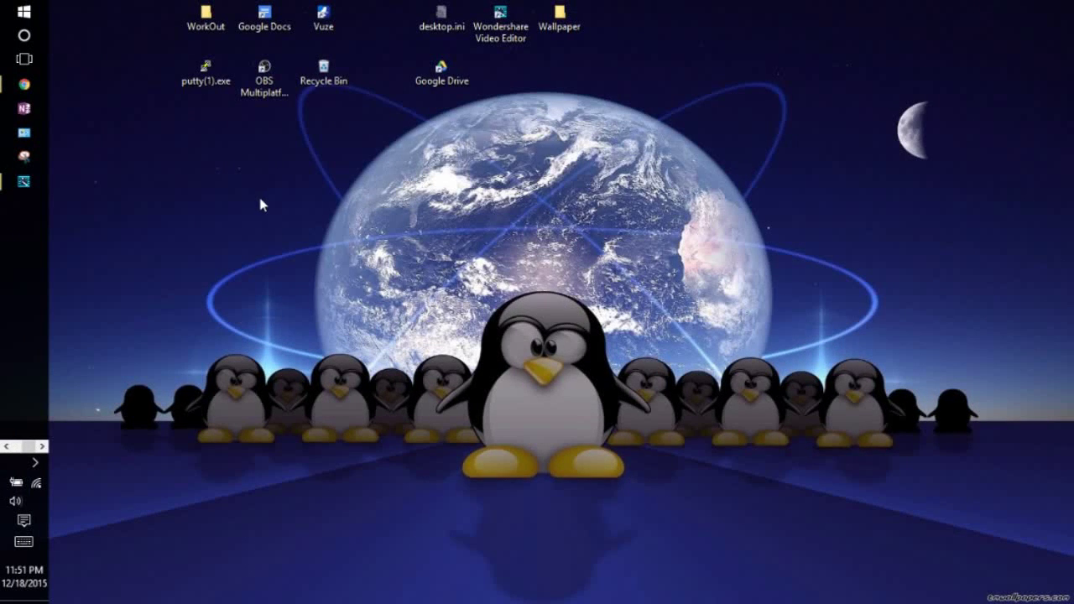
mouse_move(277, 205)
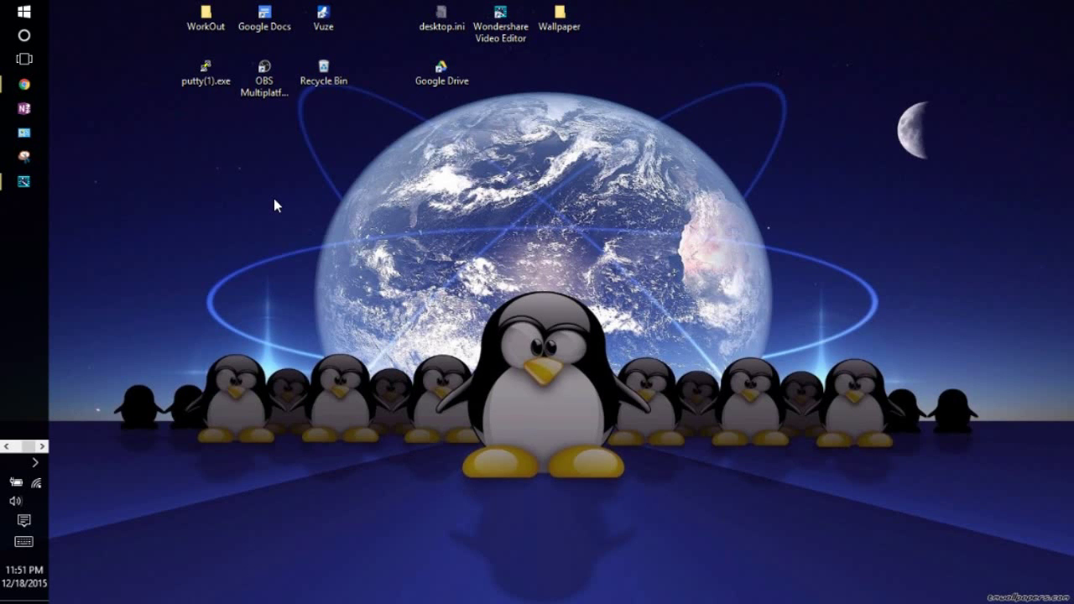